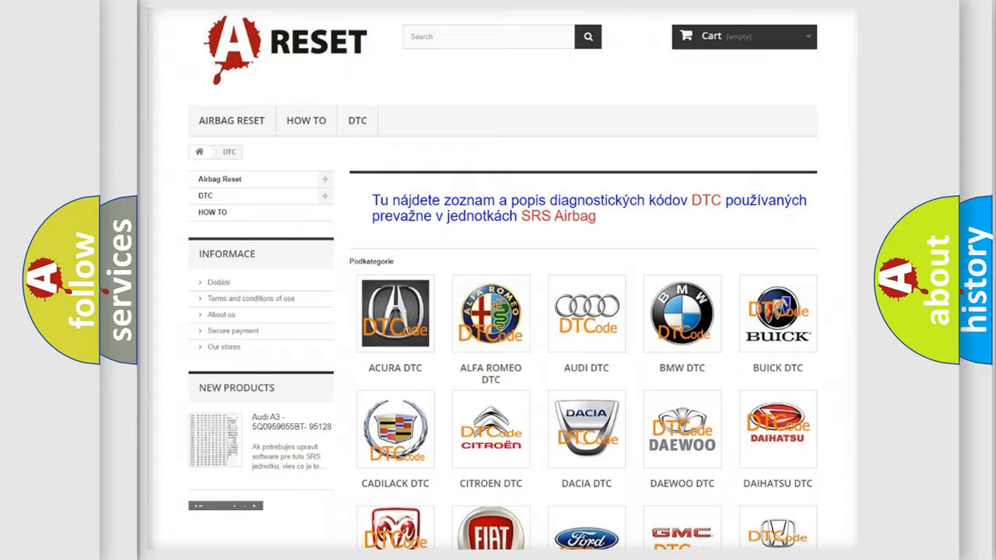
scroll(down, 3)
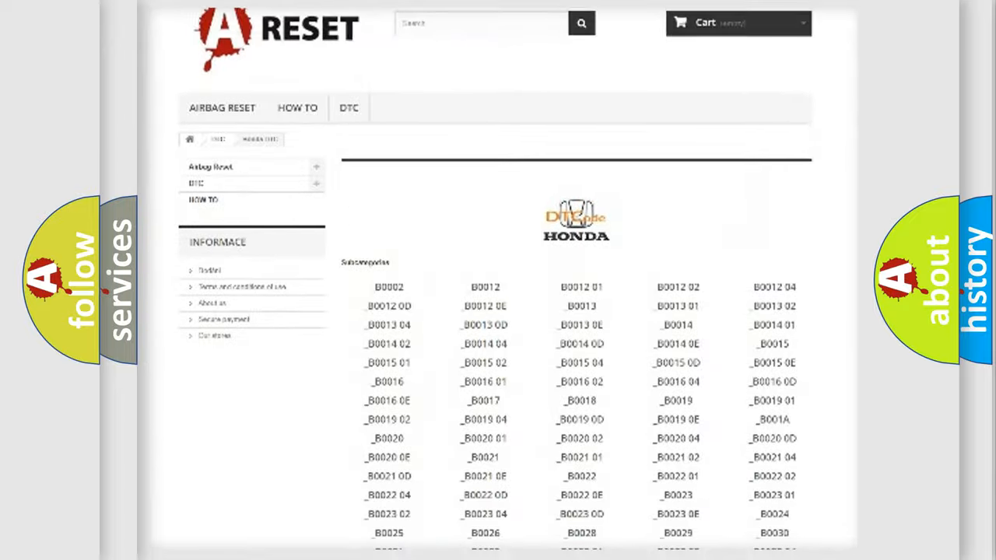
scroll(down, 3)
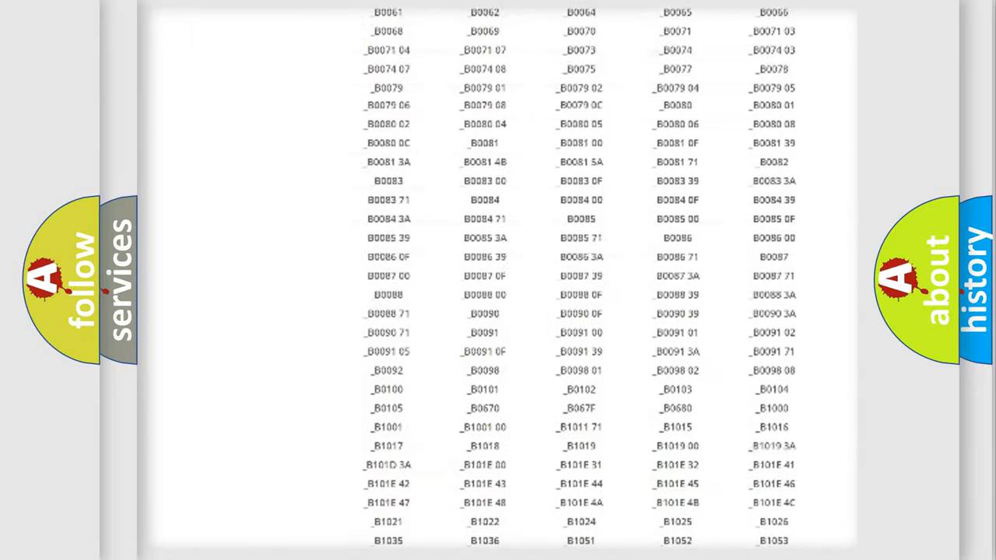
scroll(up, 3)
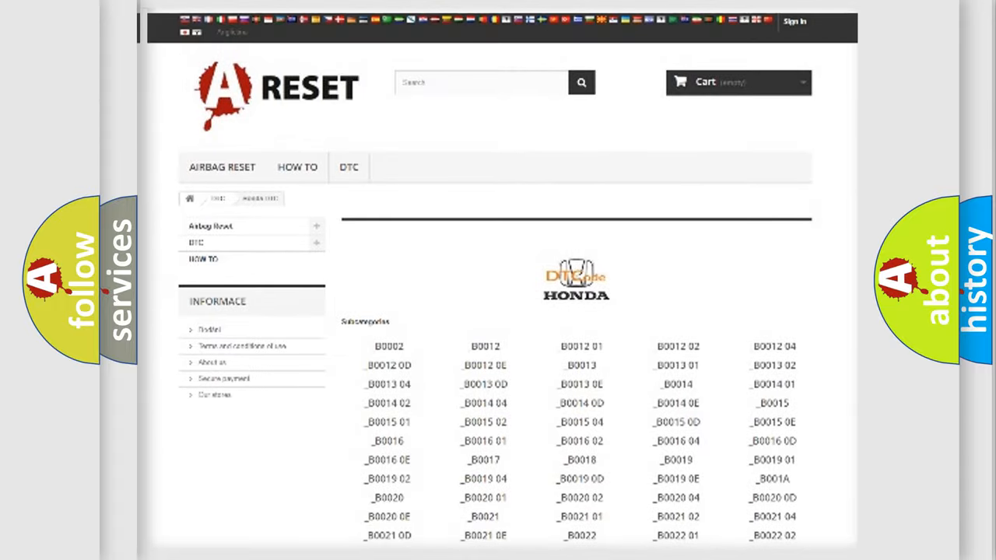